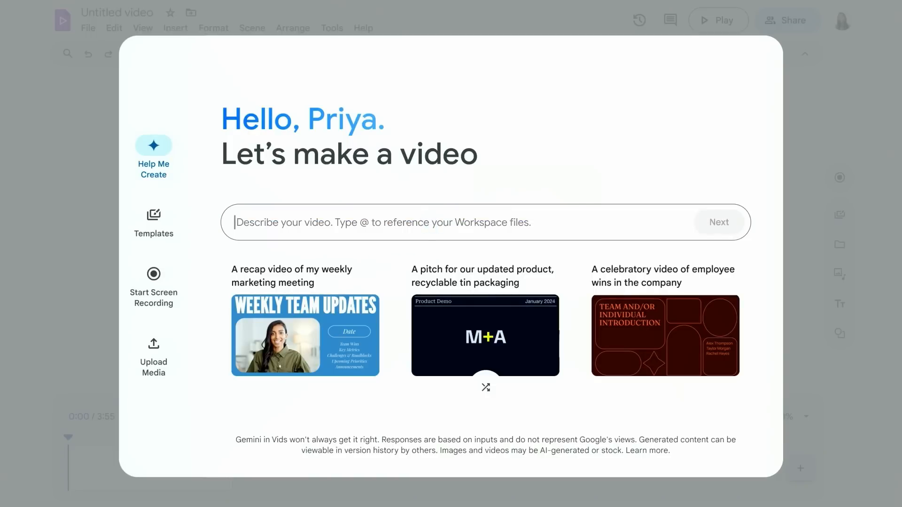
# Prompt Help Me Create with 'Product overview for a new product launch using @' and generate the outline.
pyautogui.write('Product overview for a new product launch using @')
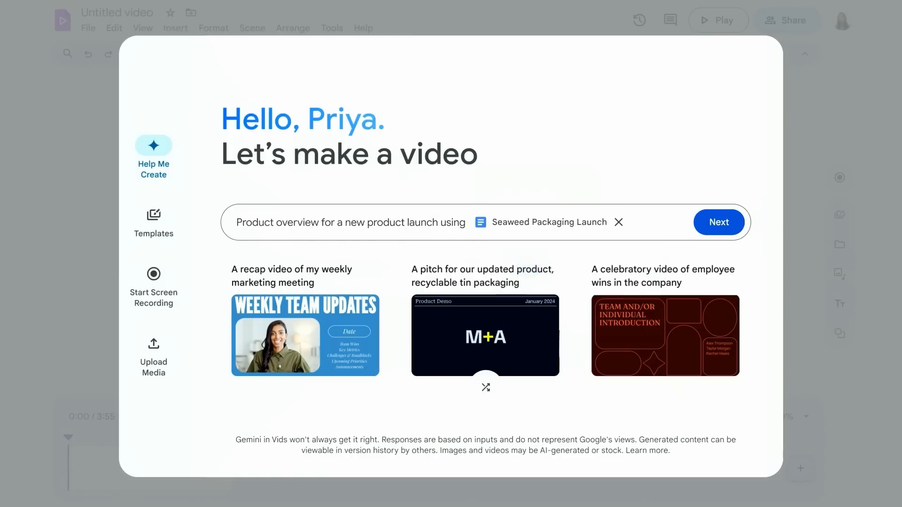
pyautogui.click(719, 222)
pyautogui.write('Product o')
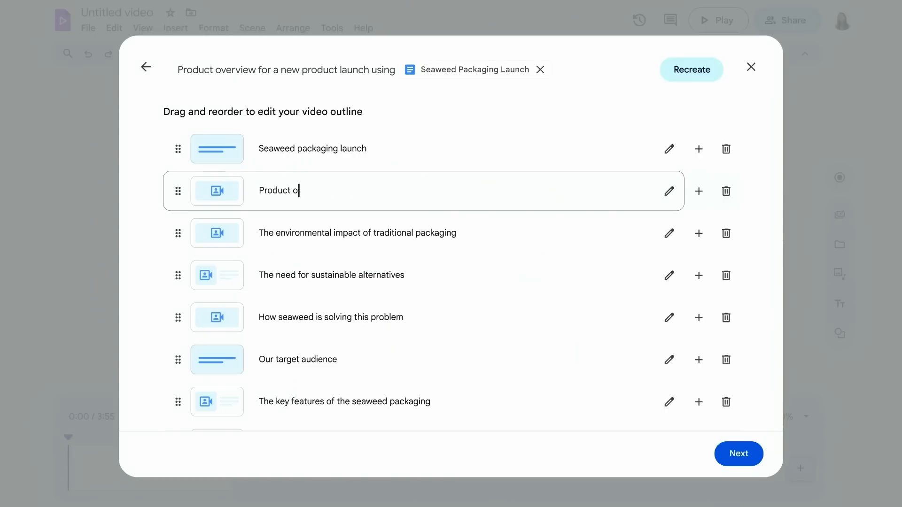
pyautogui.click(739, 453)
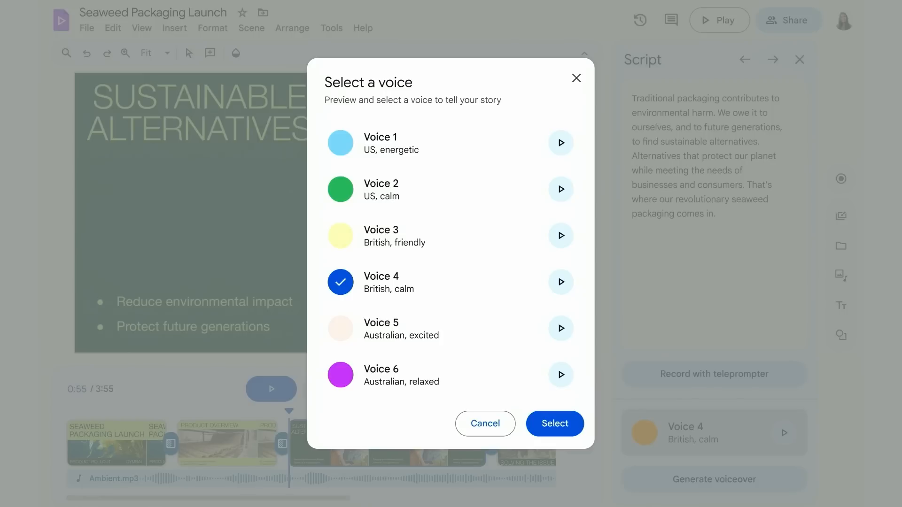
# Select a calm US voice, generate the Sustainable Alternatives voiceover and play it back.
pyautogui.click(554, 424)
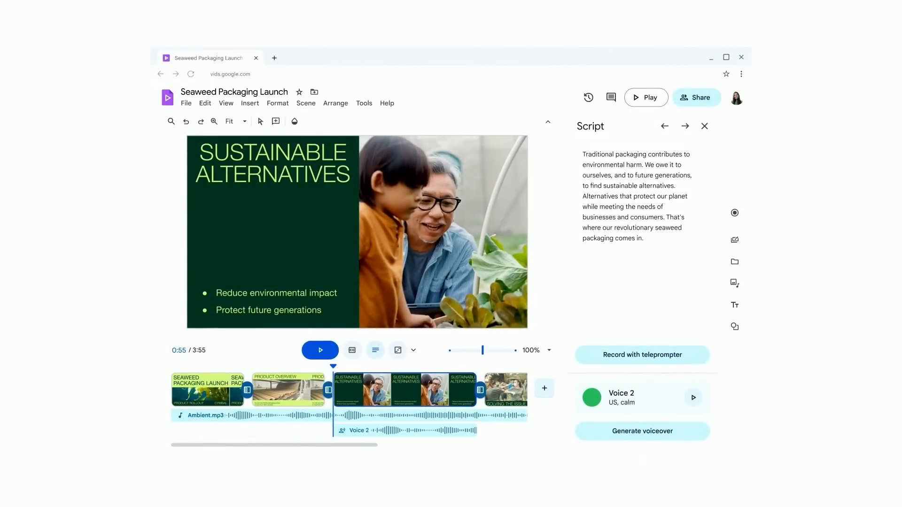
pyautogui.click(319, 349)
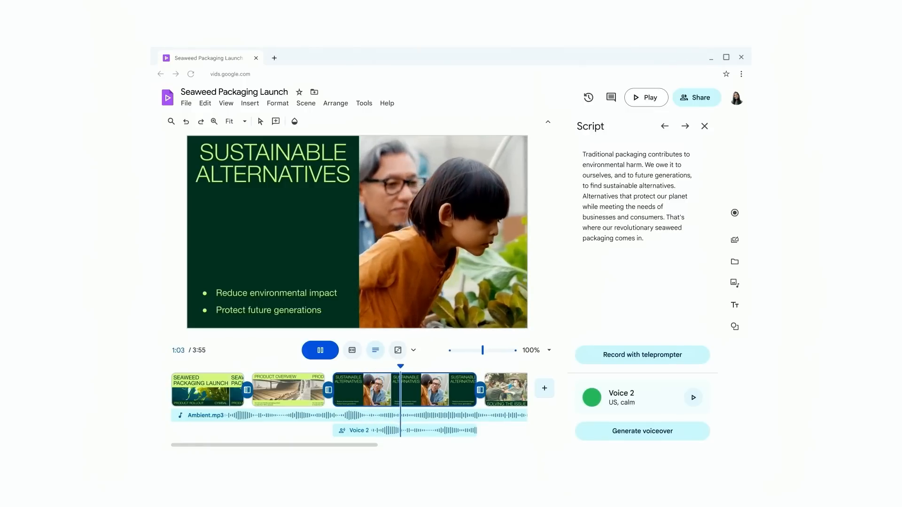
pyautogui.click(320, 349)
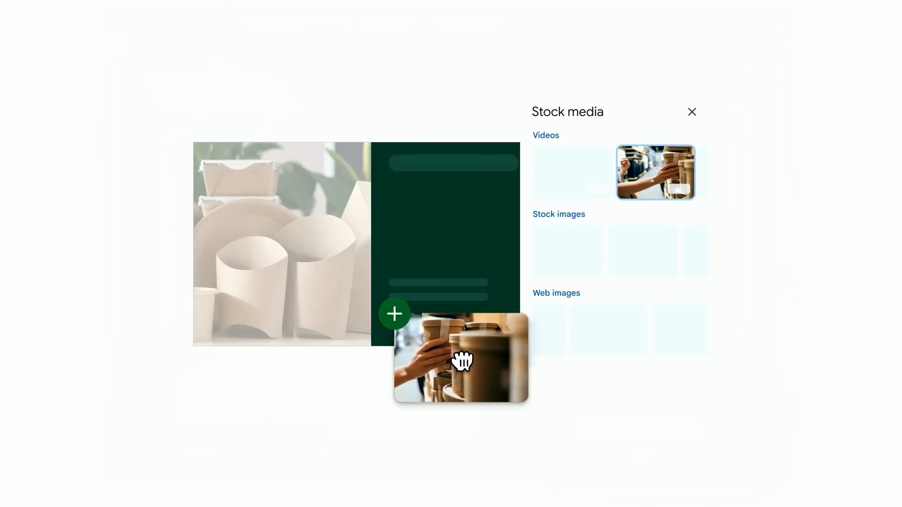
# Swap the Key Features packaging photo for the stock reusable-containers video clip.
pyautogui.click(693, 111)
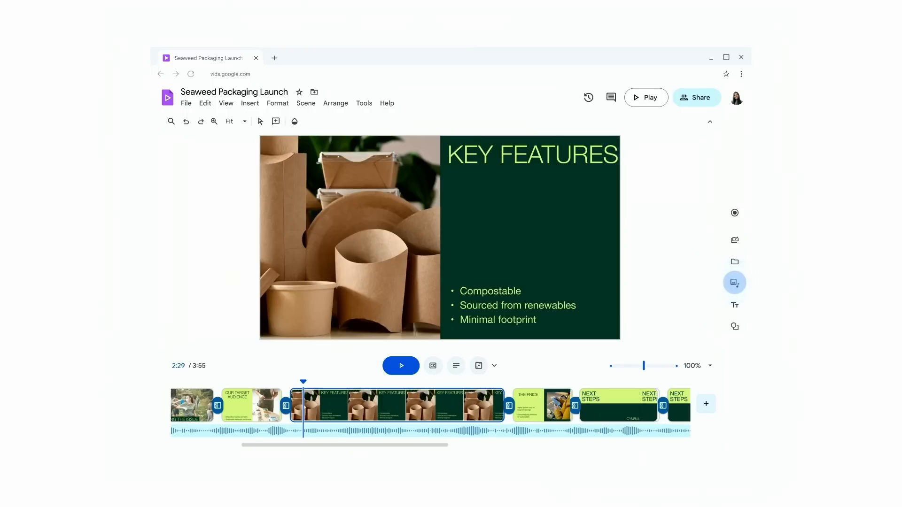
pyautogui.click(734, 283)
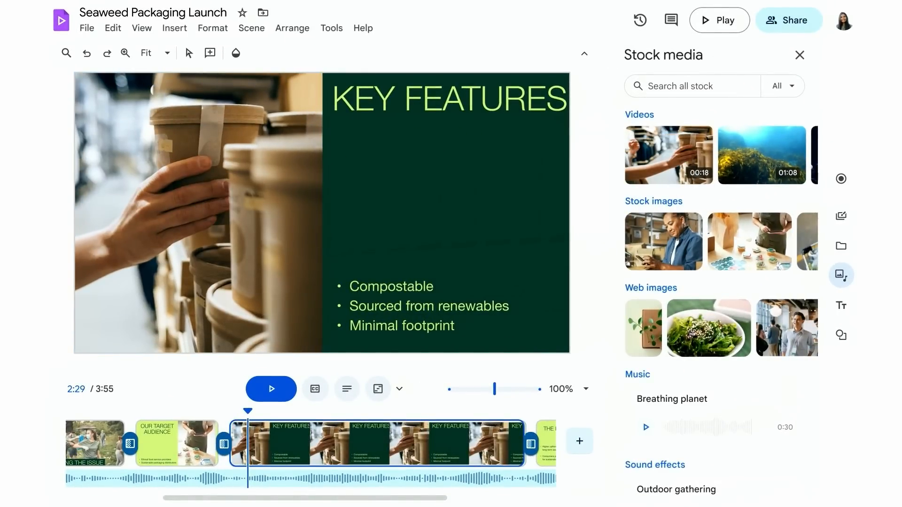
pyautogui.click(719, 20)
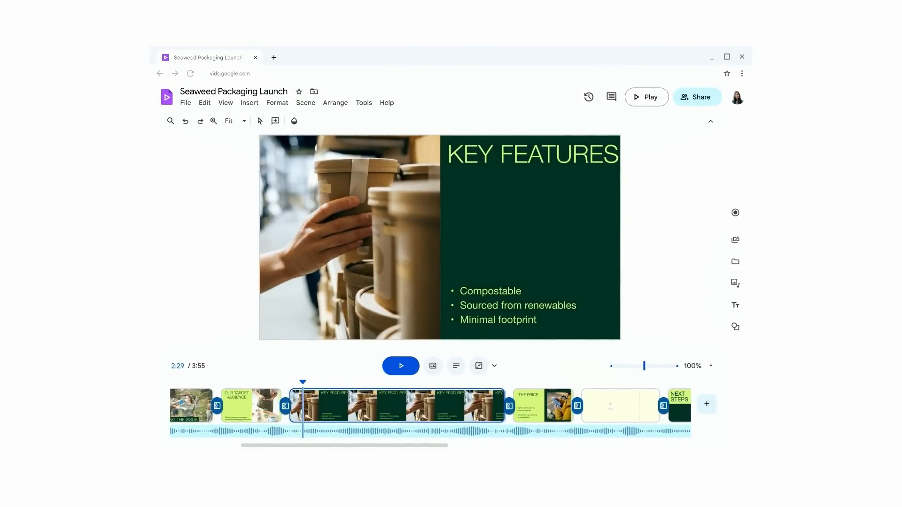
pyautogui.click(620, 404)
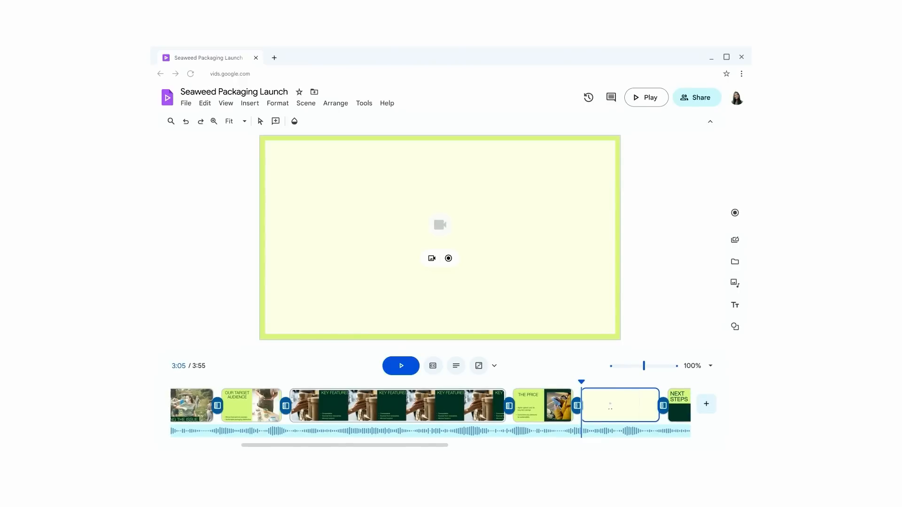
pyautogui.click(610, 96)
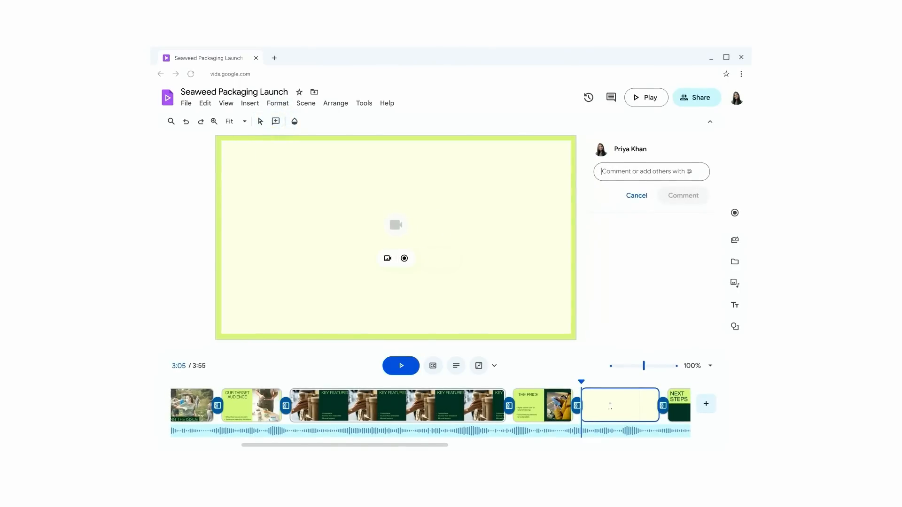
pyautogui.write('@Xavier Martinez Can you add a recor')
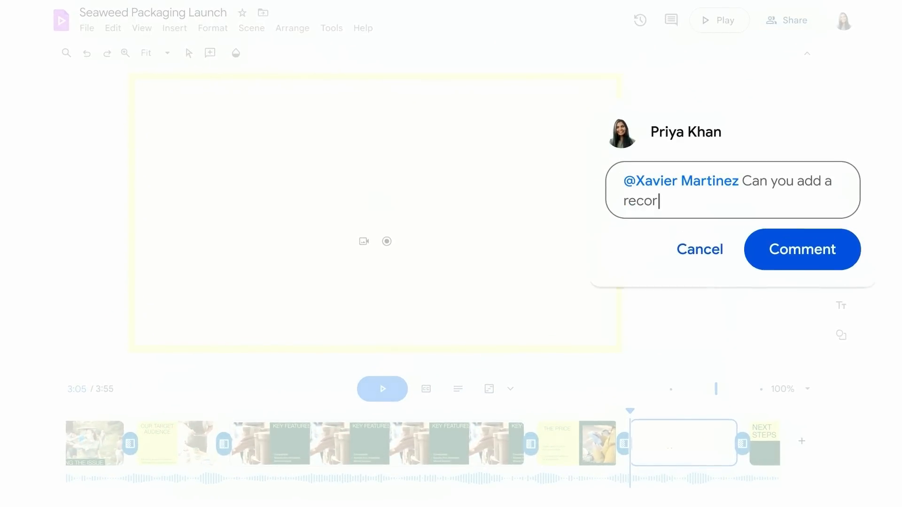
pyautogui.click(801, 249)
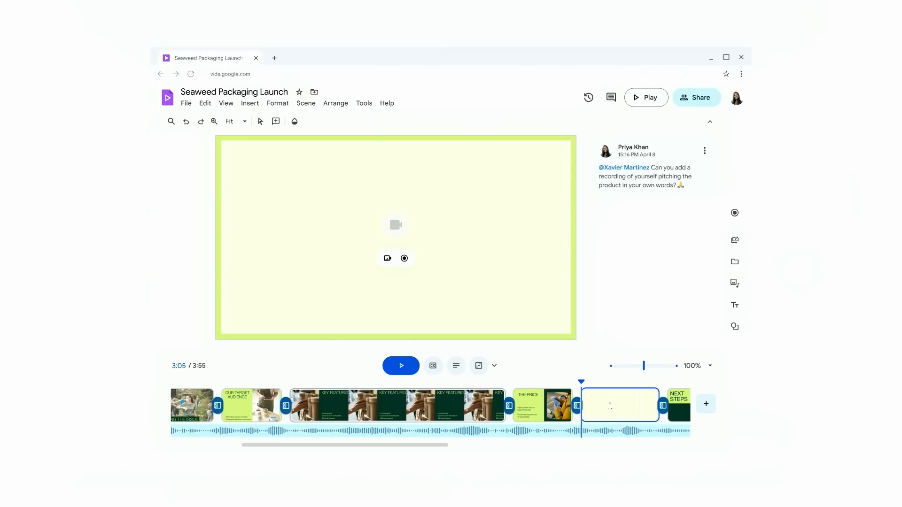
pyautogui.click(610, 97)
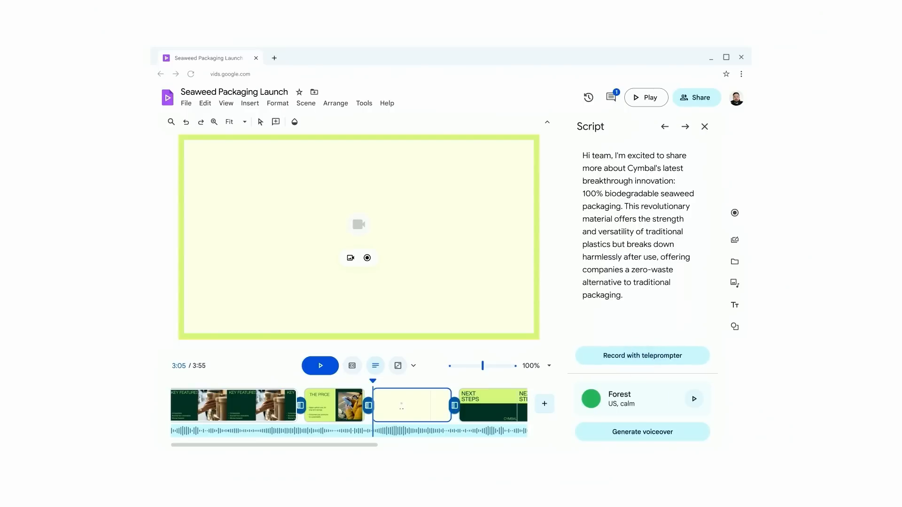
# Record the camera pitch into the empty scene using the script as teleprompter.
pyautogui.click(641, 356)
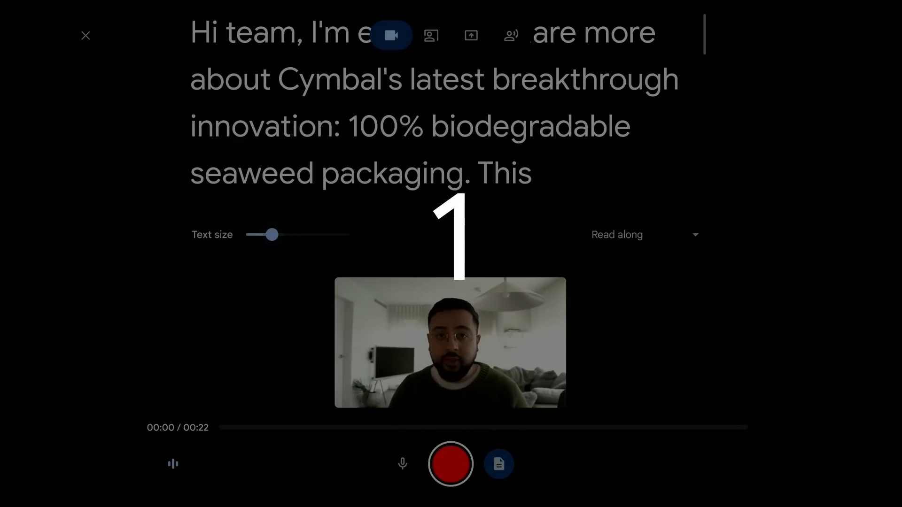
pyautogui.click(450, 463)
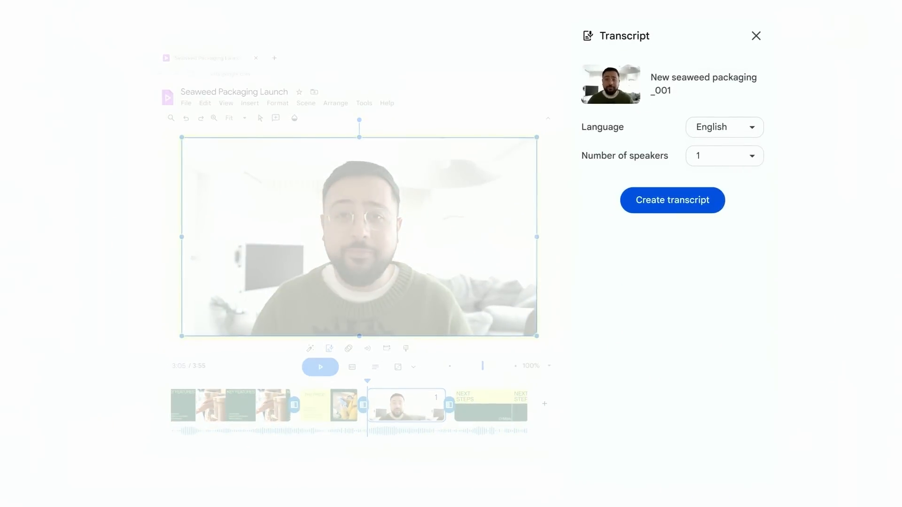
# Create a transcript of the pitch and remove the suggested filler words and pauses.
pyautogui.click(671, 200)
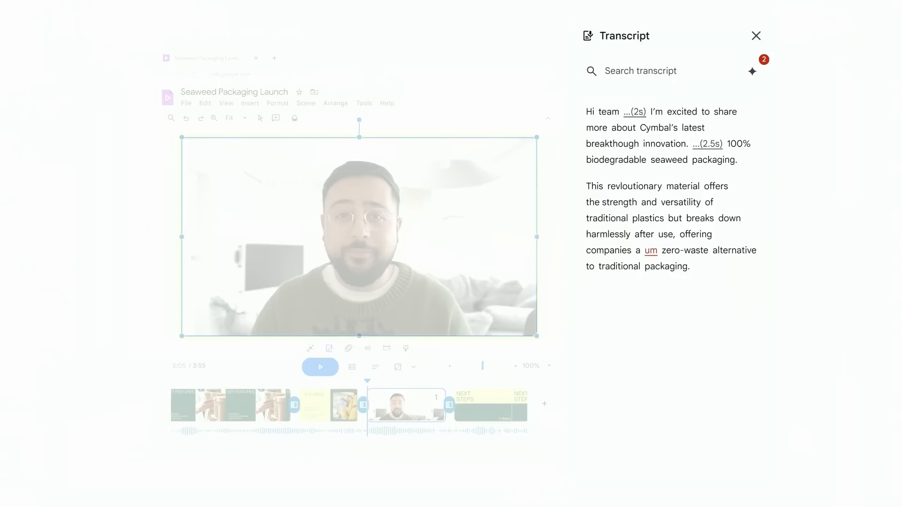
pyautogui.click(752, 71)
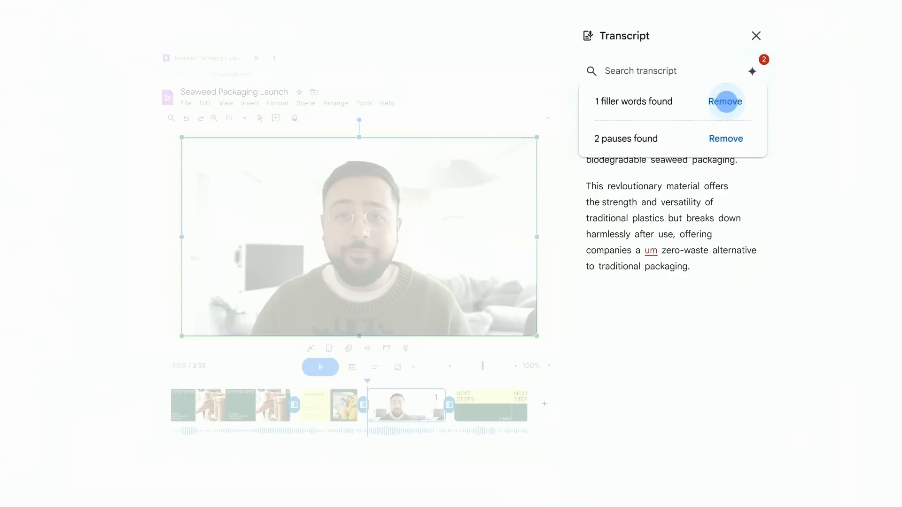
pyautogui.click(725, 102)
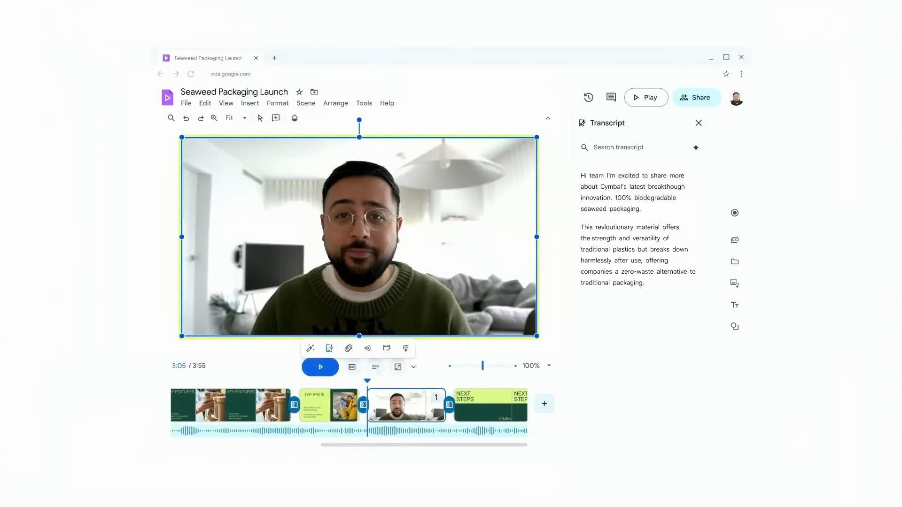
# Send a thank-you Chat message @-mentioning the teammate with the Seaweed Packaging Launch video attached, then add a celebration reaction.
pyautogui.click(322, 57)
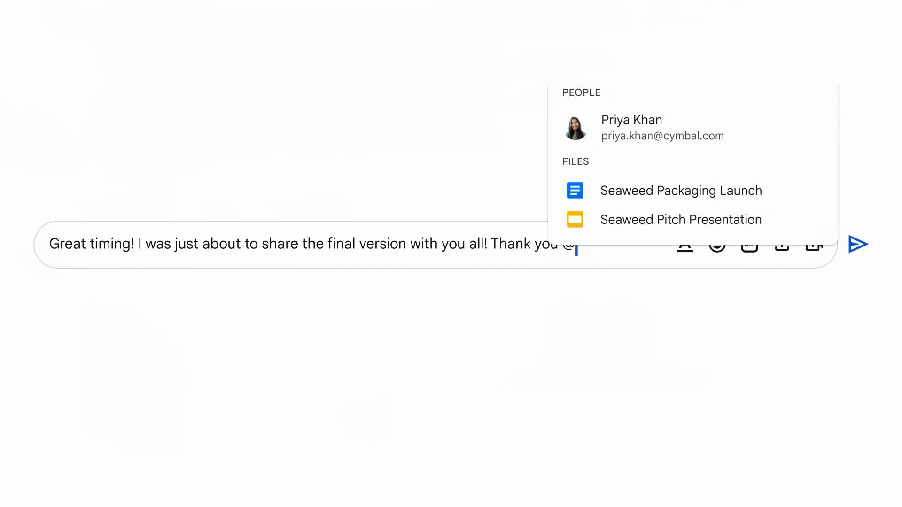
pyautogui.click(632, 119)
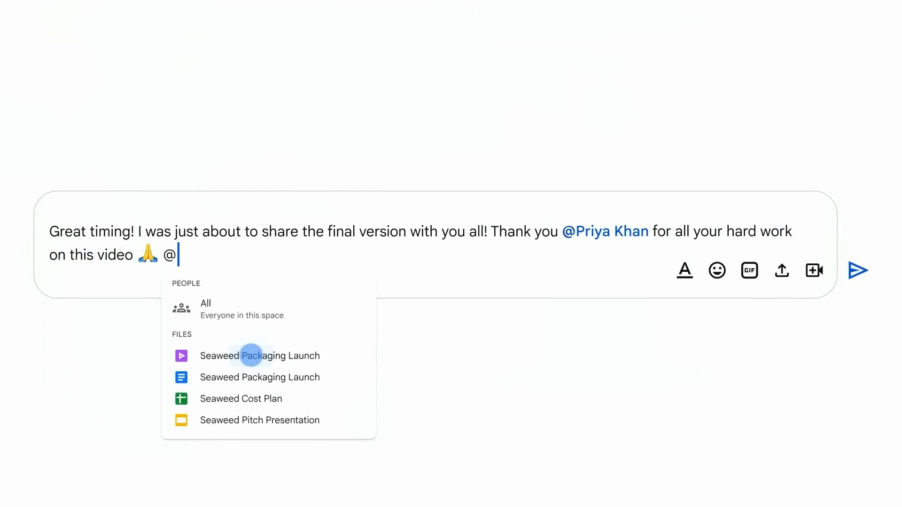
pyautogui.click(259, 355)
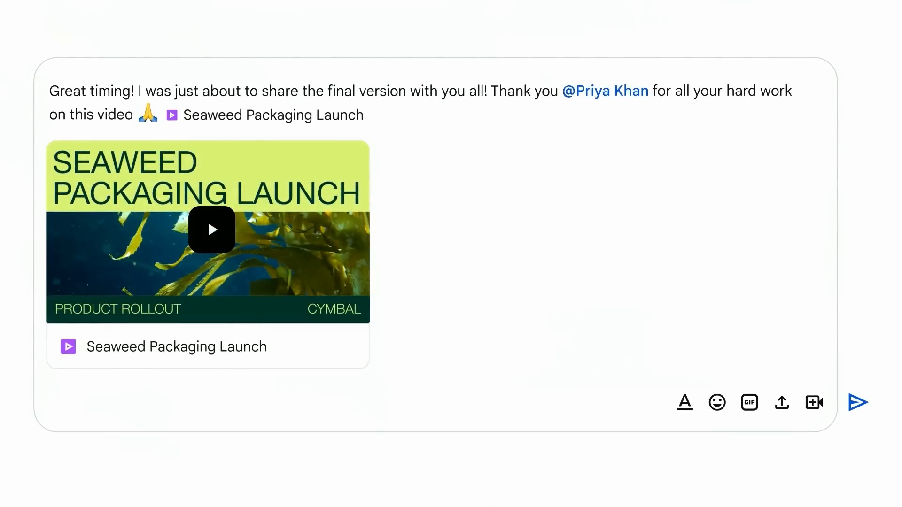
pyautogui.click(858, 402)
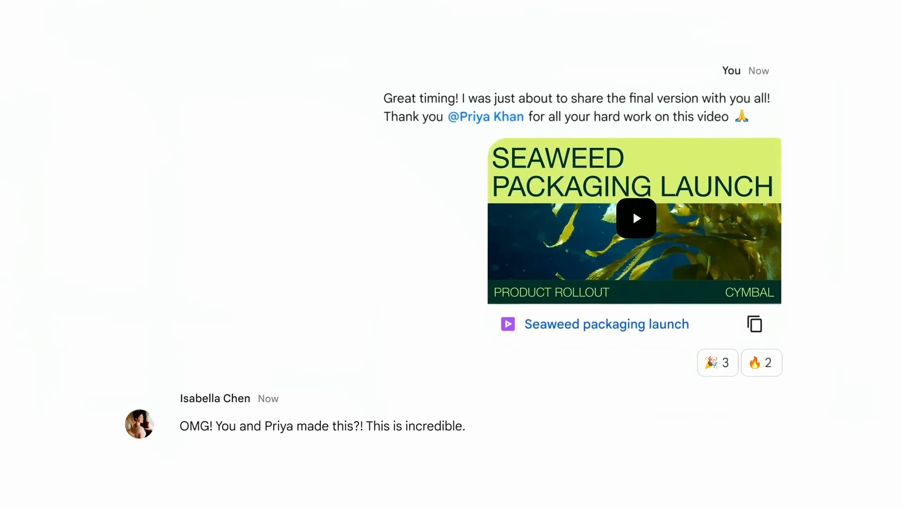
pyautogui.click(717, 363)
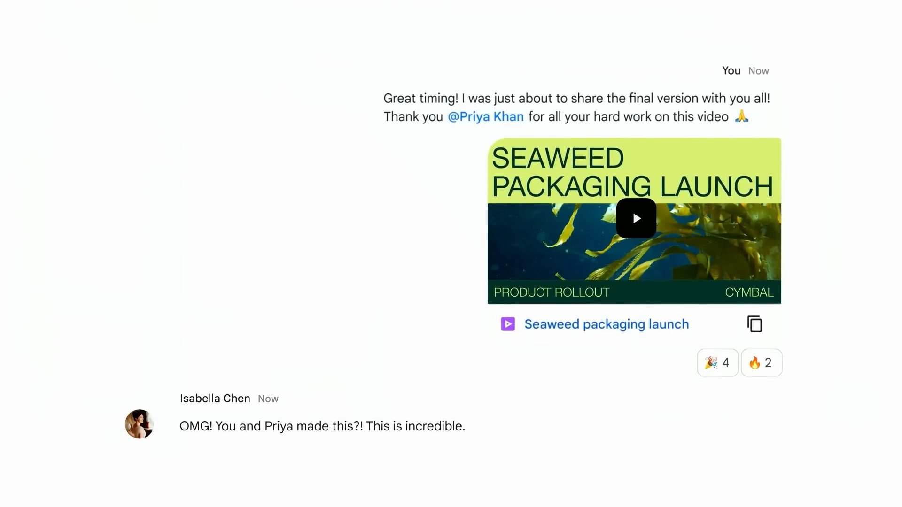